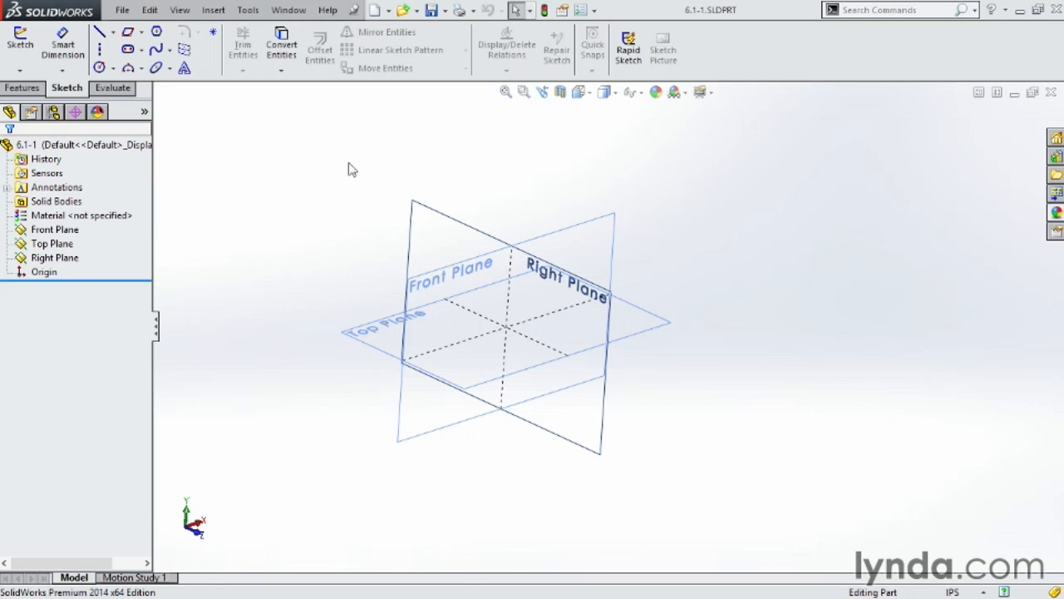
Show the Features commands in the CommandManager for part 6.1-1.
{"action": "left_click", "coordinate": [22, 88]}
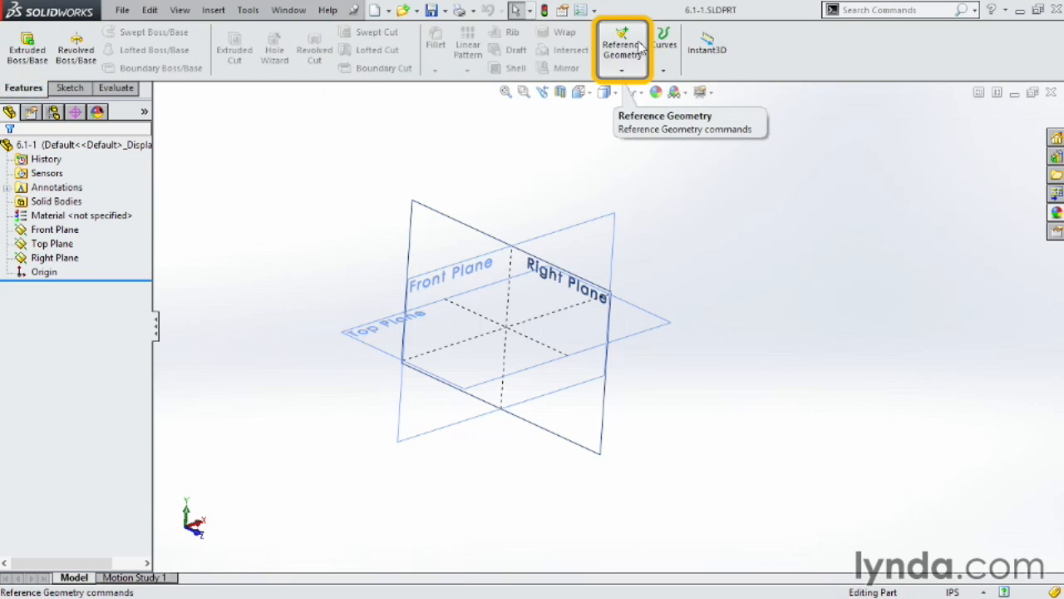
{"action": "left_click", "coordinate": [622, 46]}
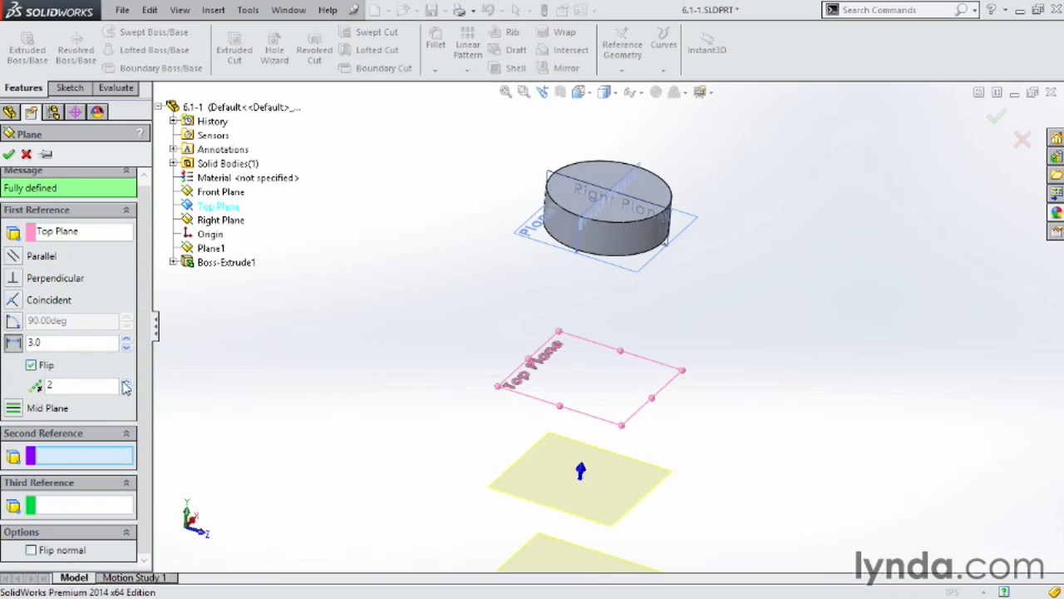
Raise the offset plane count to create Plane2 through Plane5 below the Top Plane.
{"action": "left_click", "coordinate": [289, 9]}
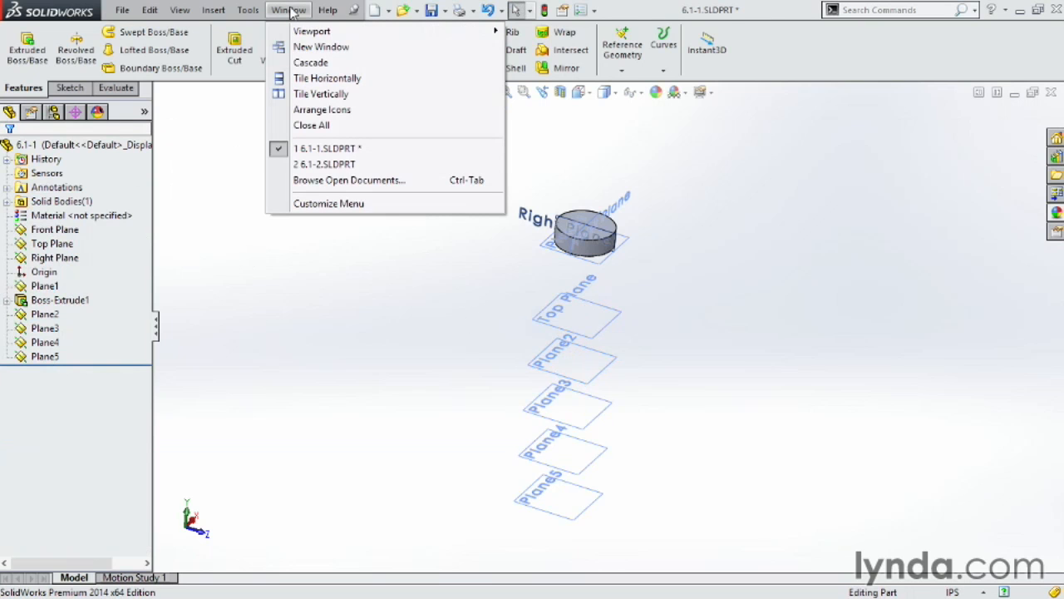
Switch to the second part document, 6.1-2.SLDPRT, from the Window menu.
{"action": "left_click", "coordinate": [325, 164]}
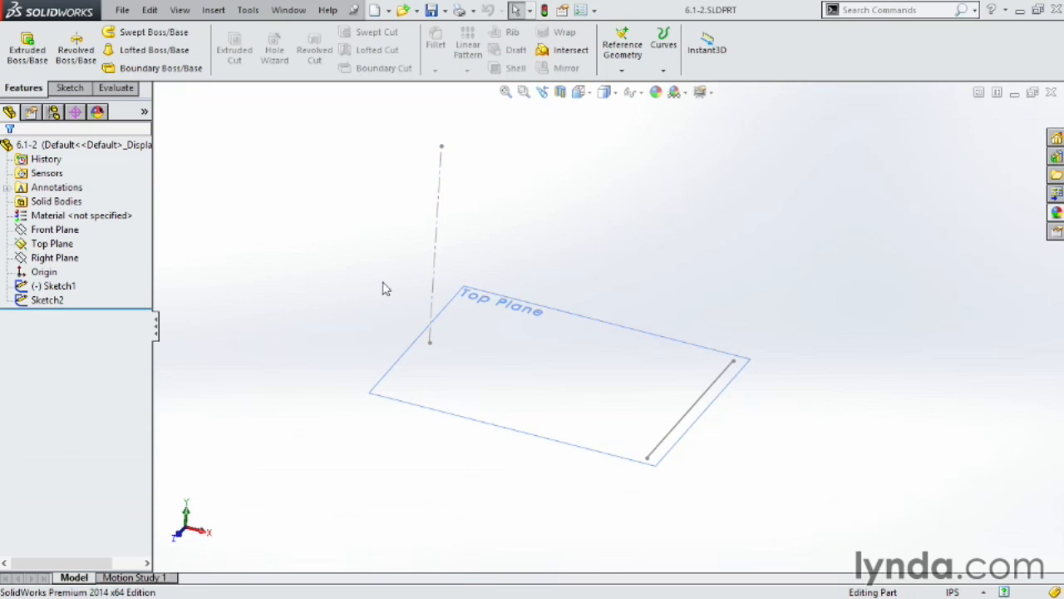
{"action": "mouse_move", "coordinate": [710, 276]}
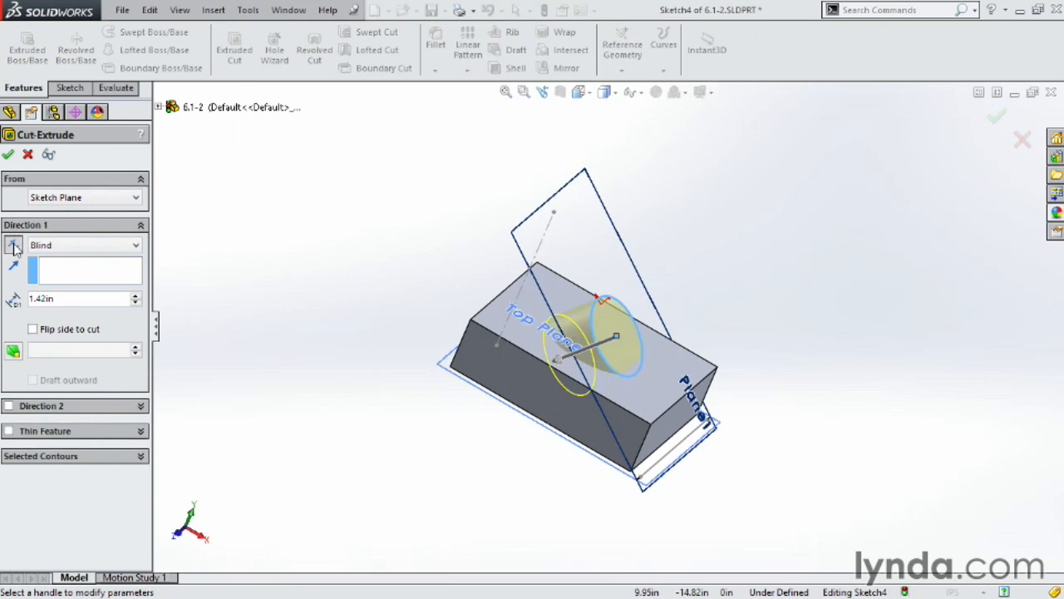
Reverse the extruded cut direction so the angled hole goes into the block.
{"action": "left_click", "coordinate": [7, 154]}
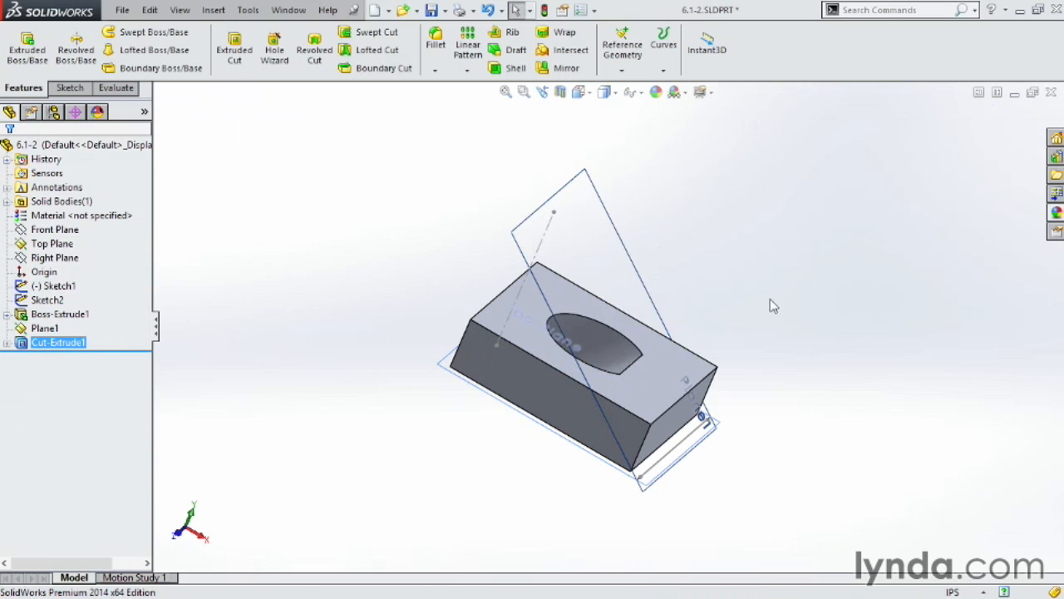